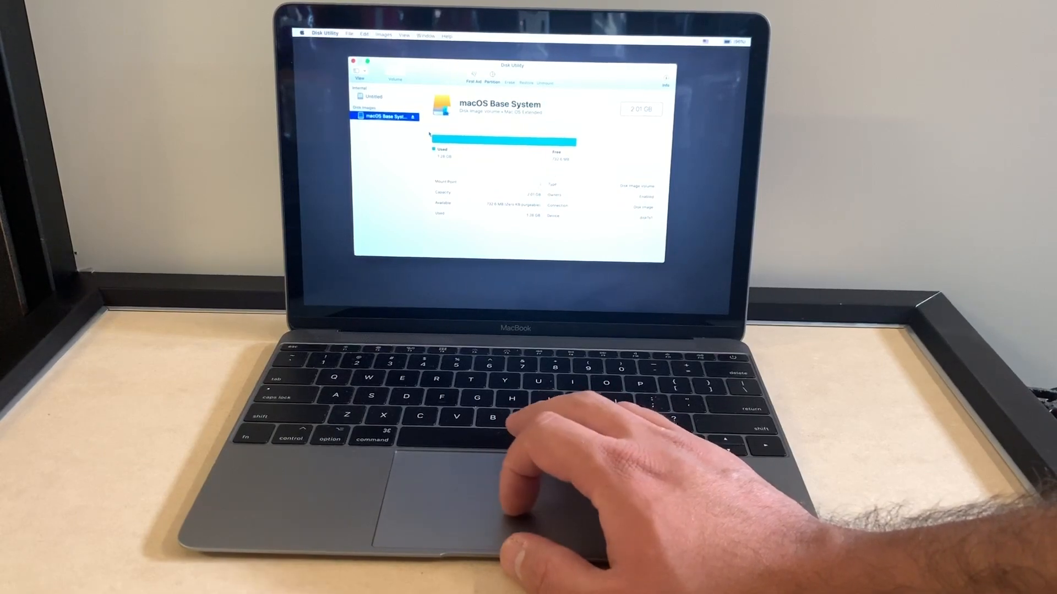
# - Erase the internal drive in Disk Utility, keeping the name 'Untitled', and dismiss the erase report
pyautogui.click(374, 97)
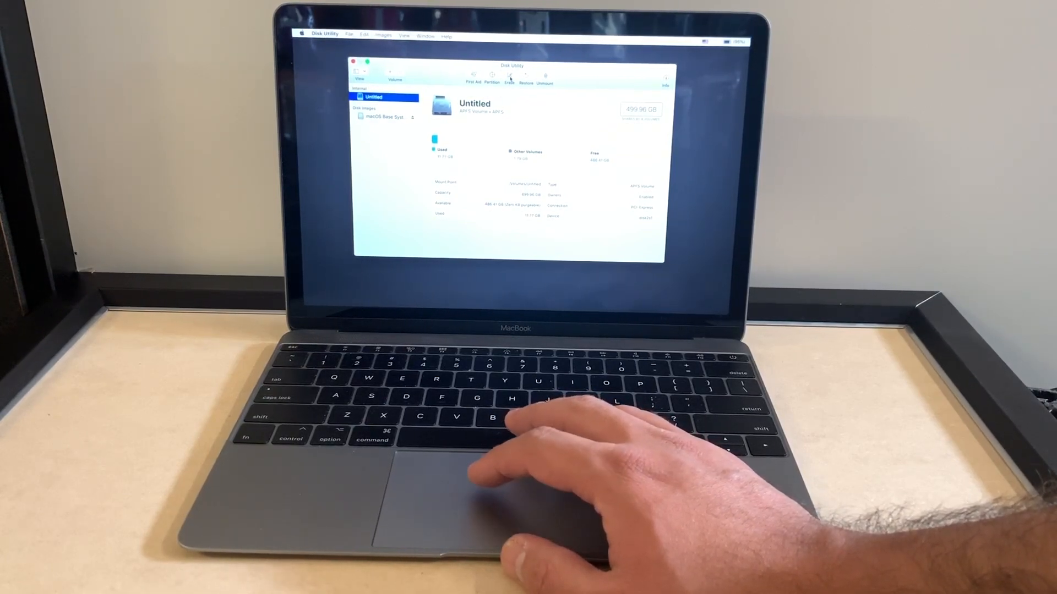
pyautogui.click(526, 77)
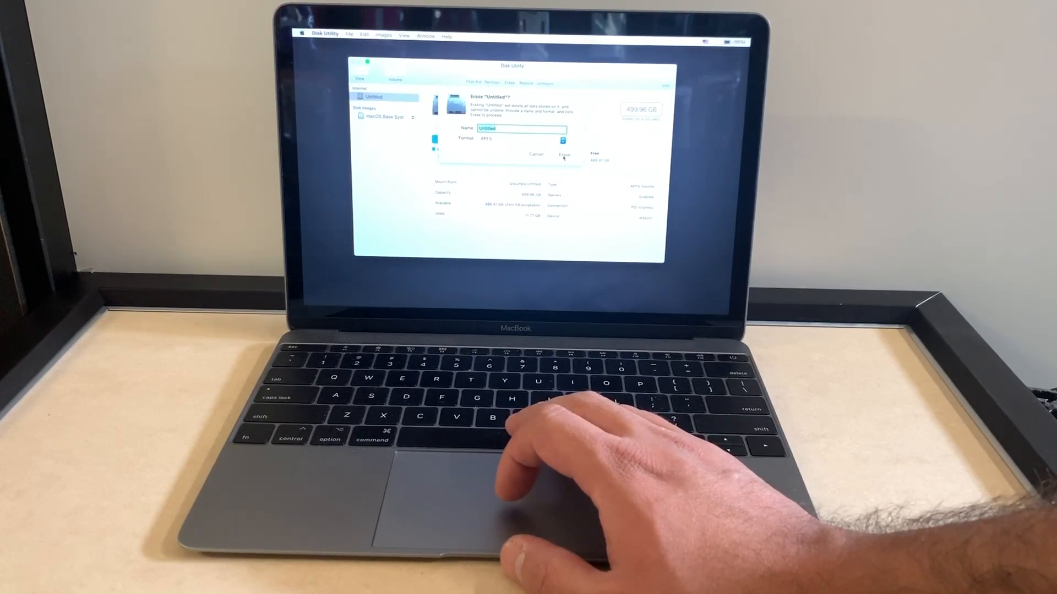
pyautogui.click(565, 154)
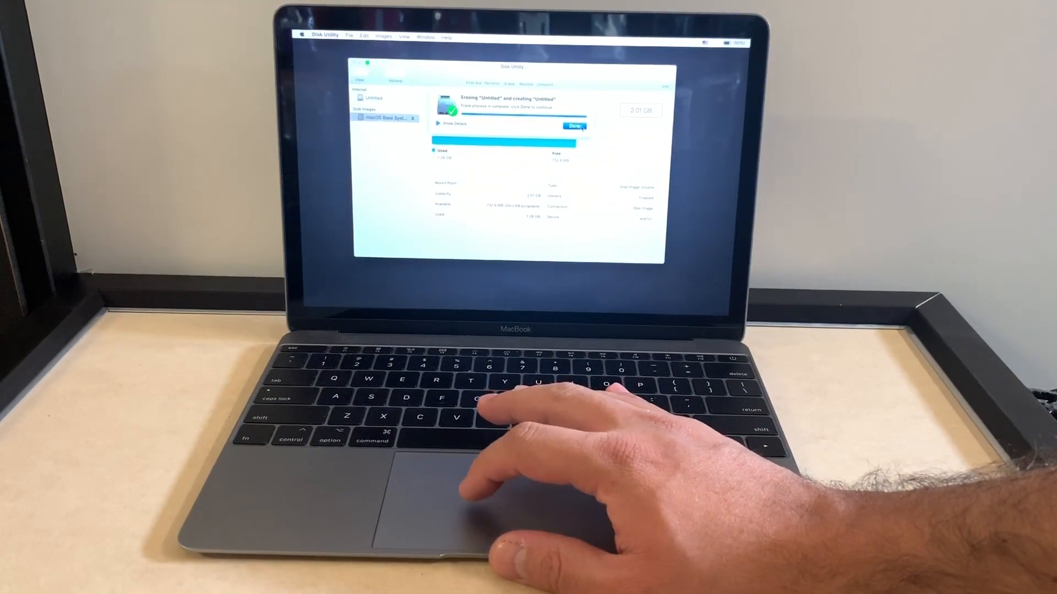
pyautogui.click(573, 125)
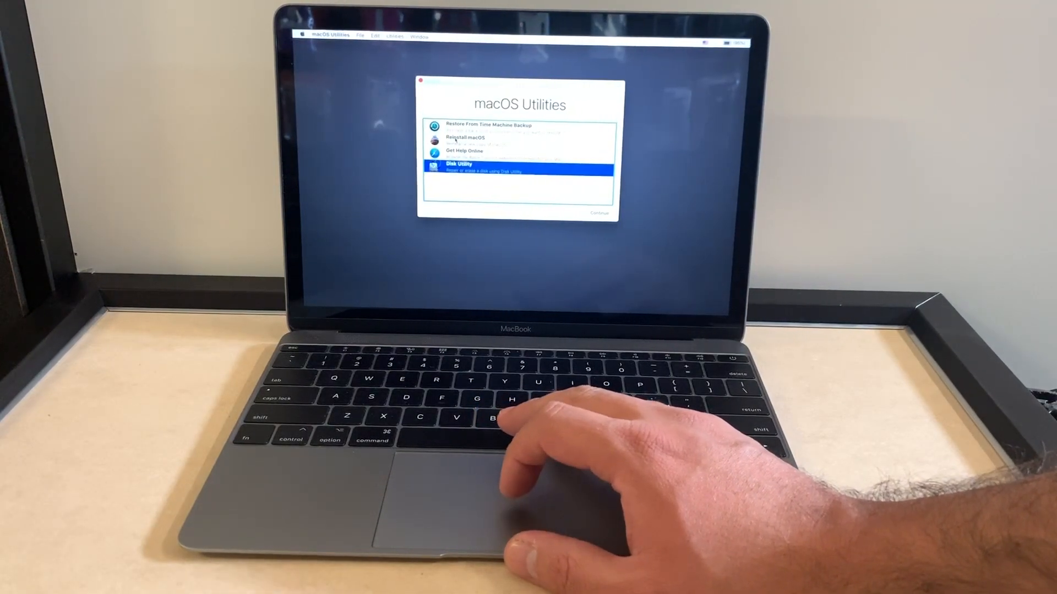
# - Choose Reinstall macOS from the Utilities list to reach the Mojave installer welcome screen
pyautogui.click(472, 139)
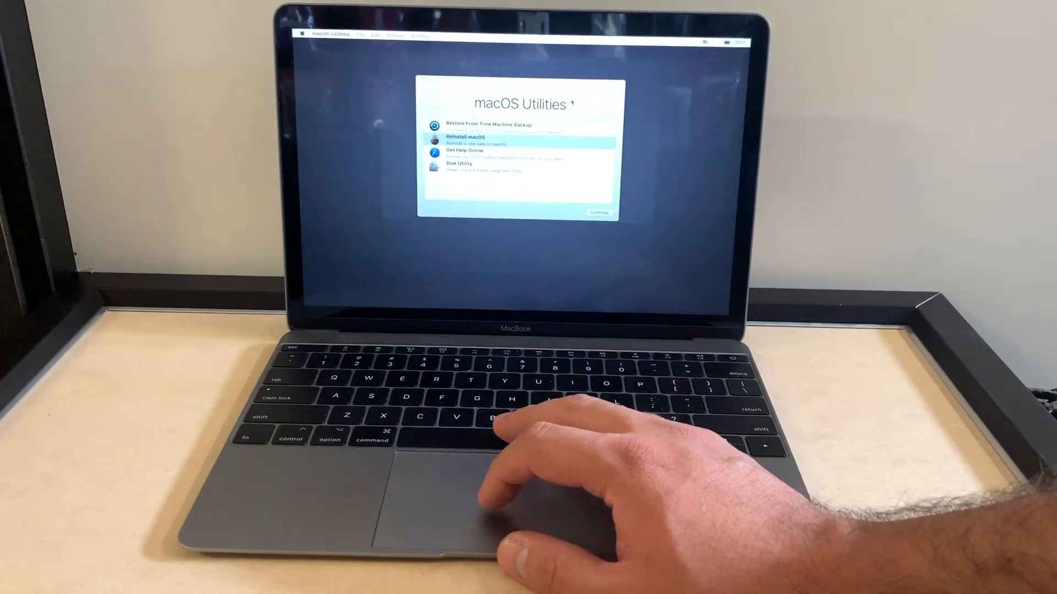
pyautogui.click(518, 140)
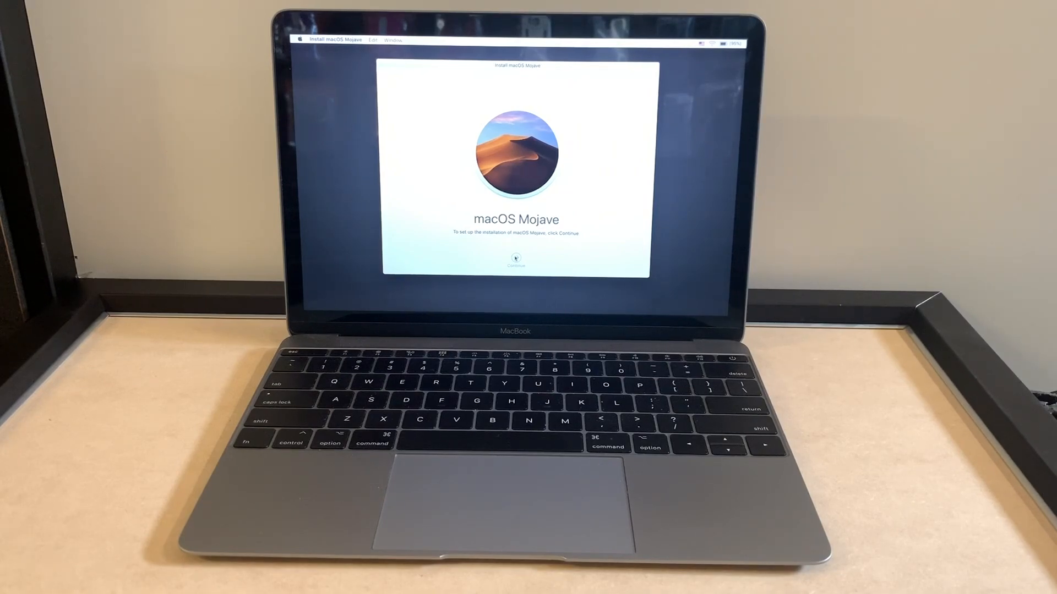
# - Agree to the license and start installing macOS Mojave onto the Untitled disk, continuing past the power warning
pyautogui.click(514, 265)
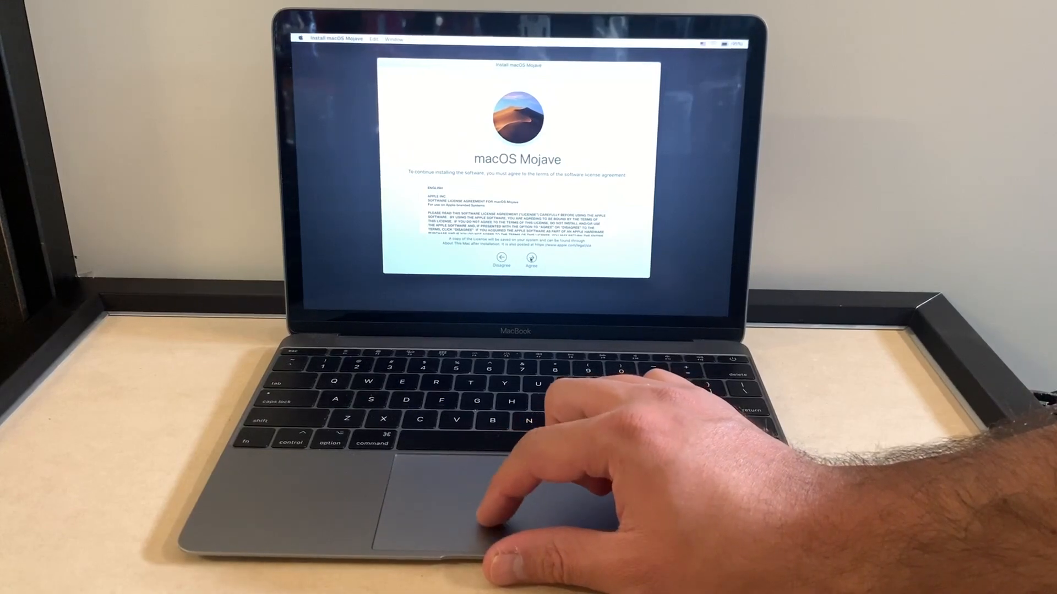
pyautogui.click(530, 257)
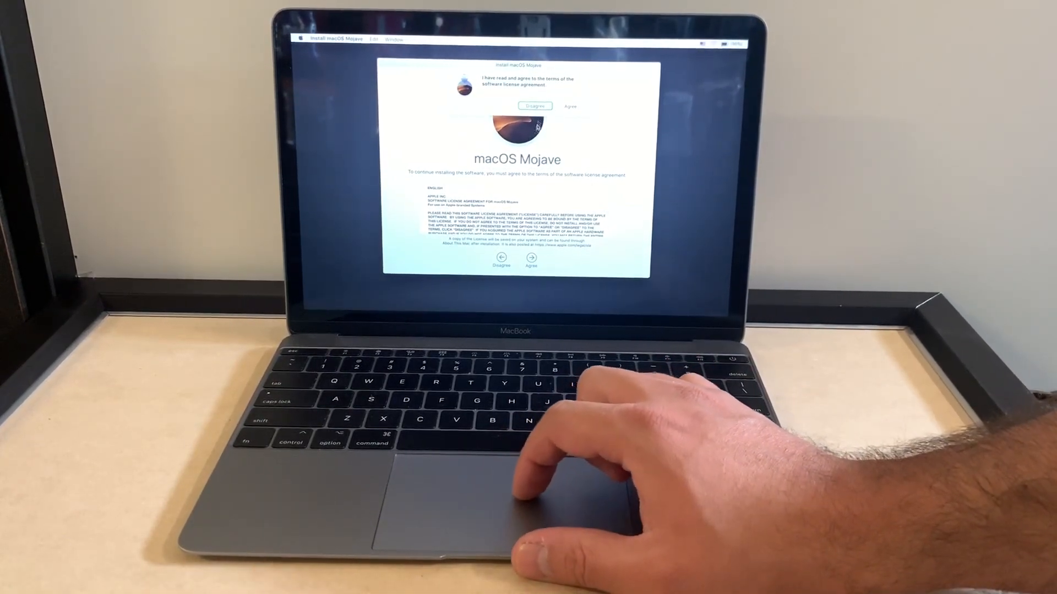
pyautogui.click(570, 106)
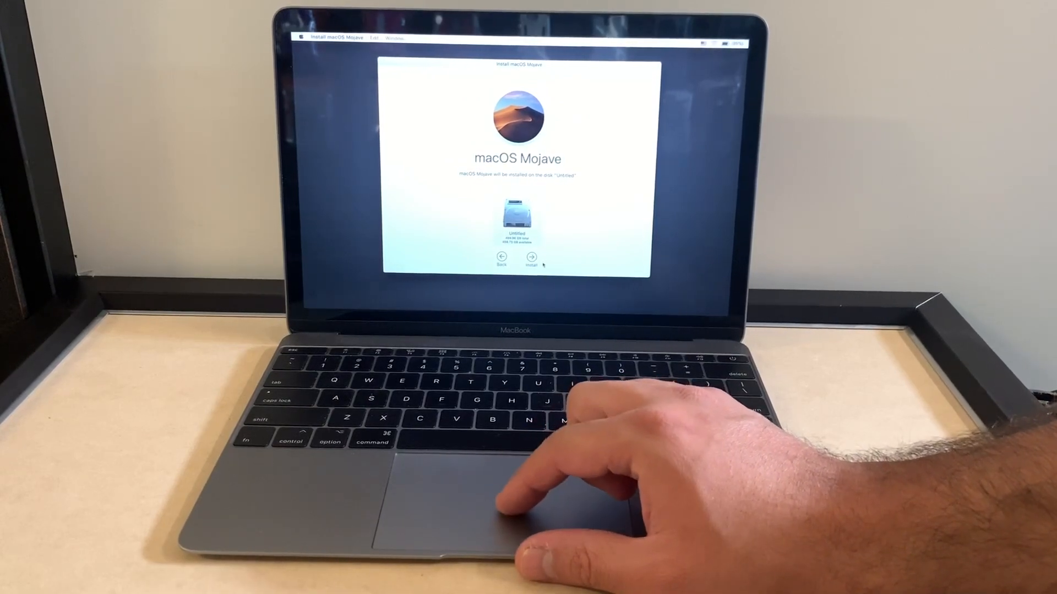
pyautogui.click(530, 257)
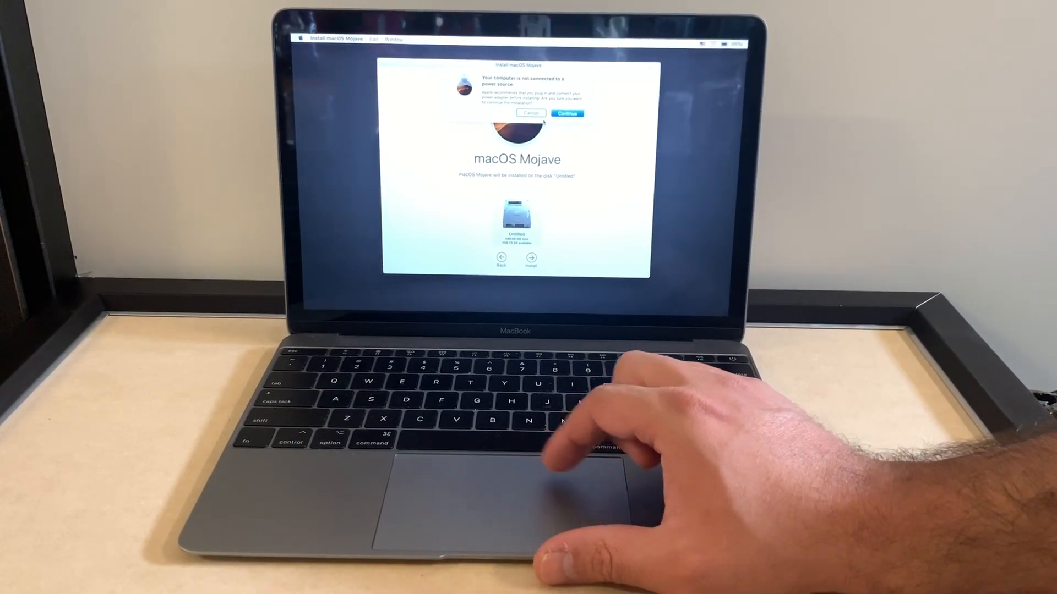
pyautogui.click(566, 114)
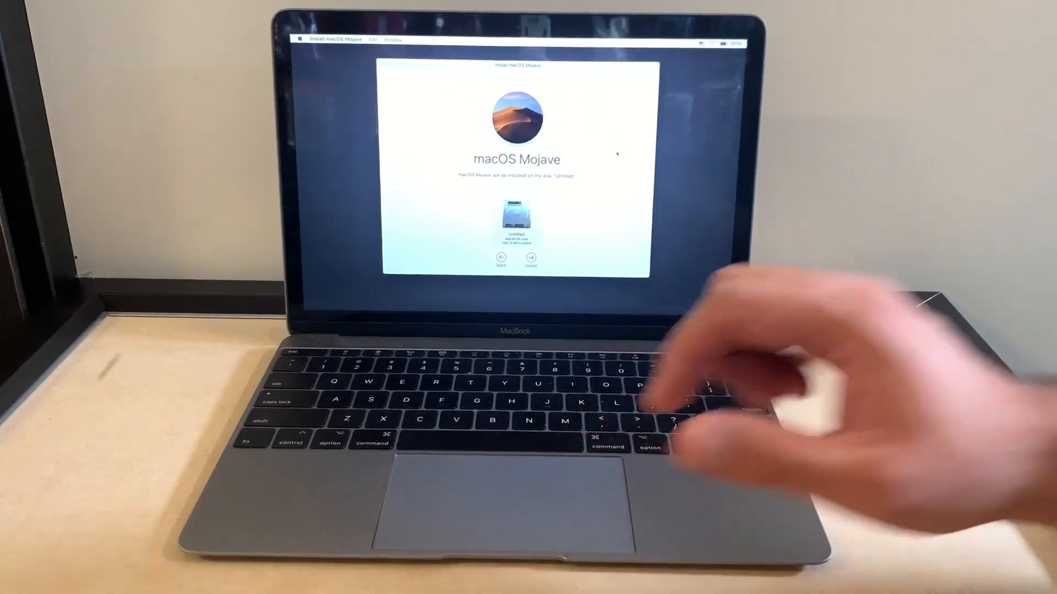
pyautogui.click(532, 257)
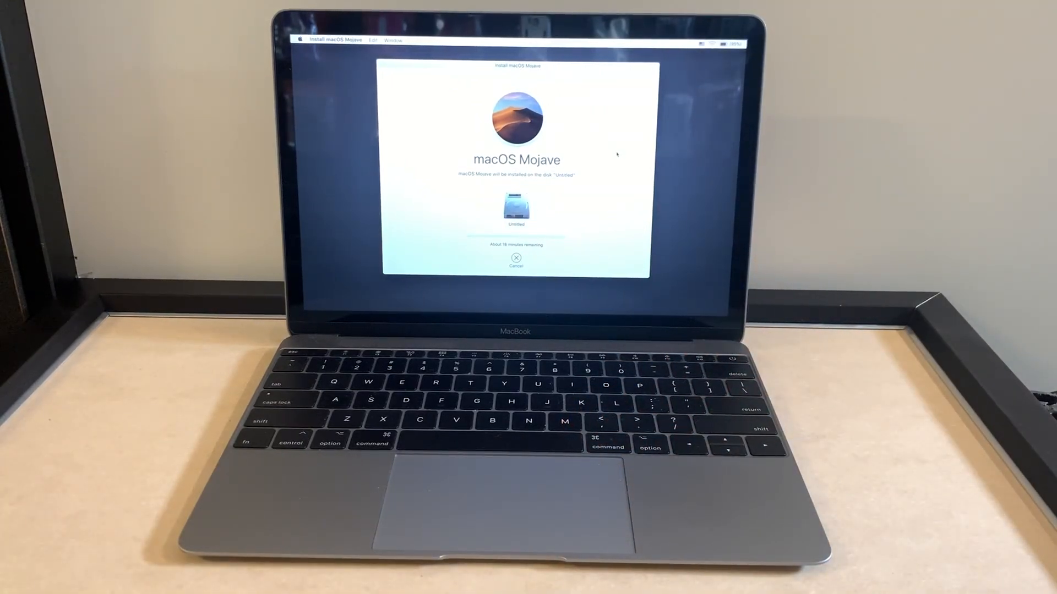